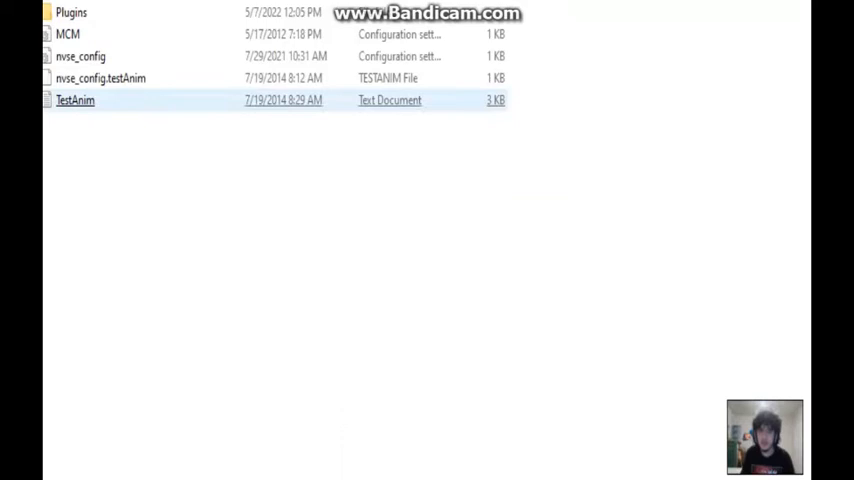
- Open the Plugins folder inside the game's NVSE folder in File Explorer
left_click(68, 34)
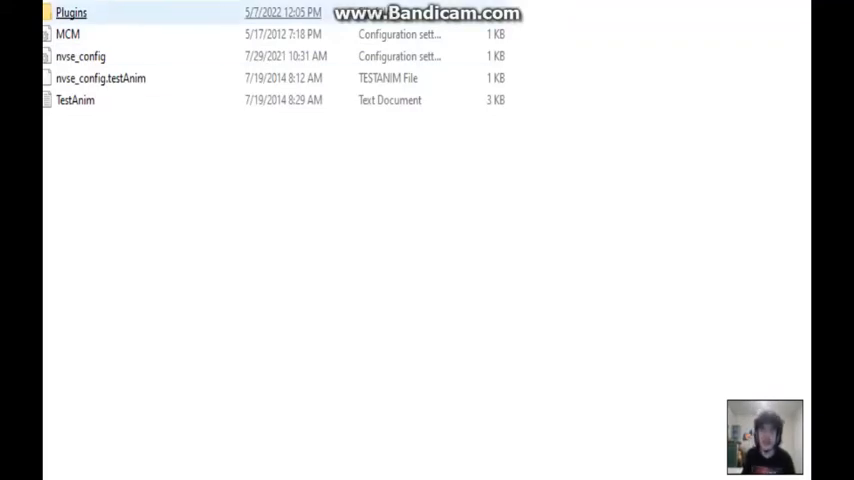
double_click(72, 12)
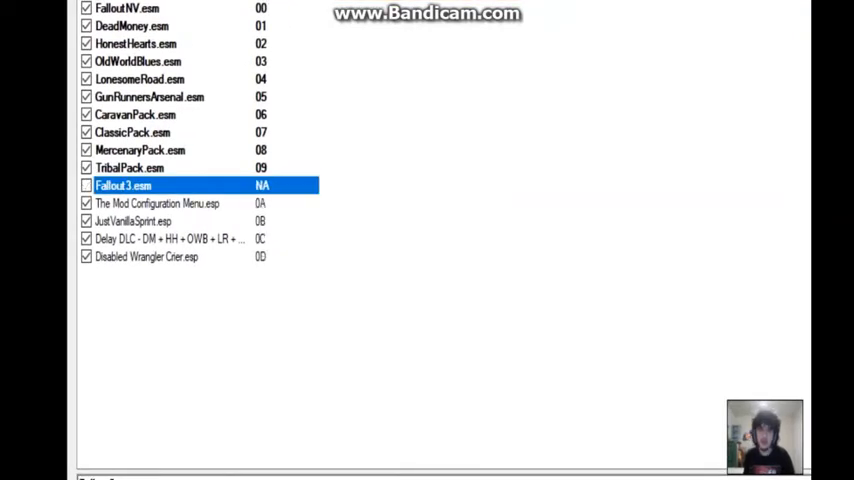
- Tick Fallout3.esm in the Fallout Mod Manager load order before launching the game
left_click(86, 186)
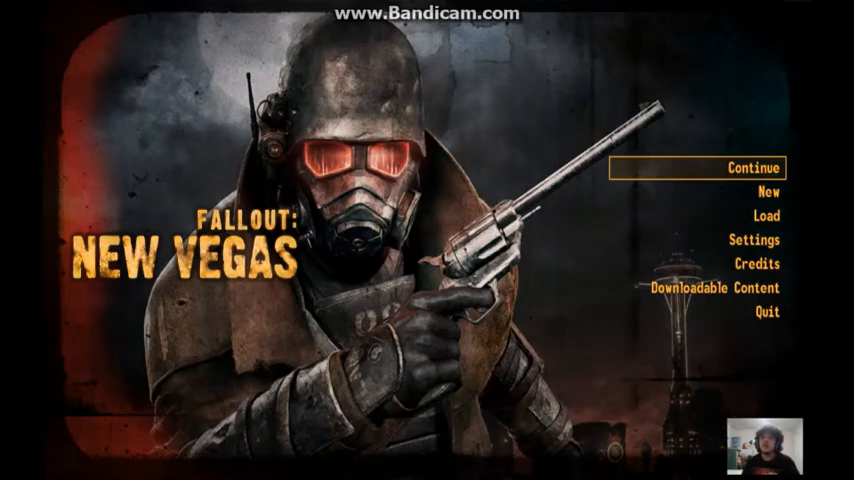
- Check the Fallout: New Vegas main menu options and quit back to the install folder
left_click(768, 192)
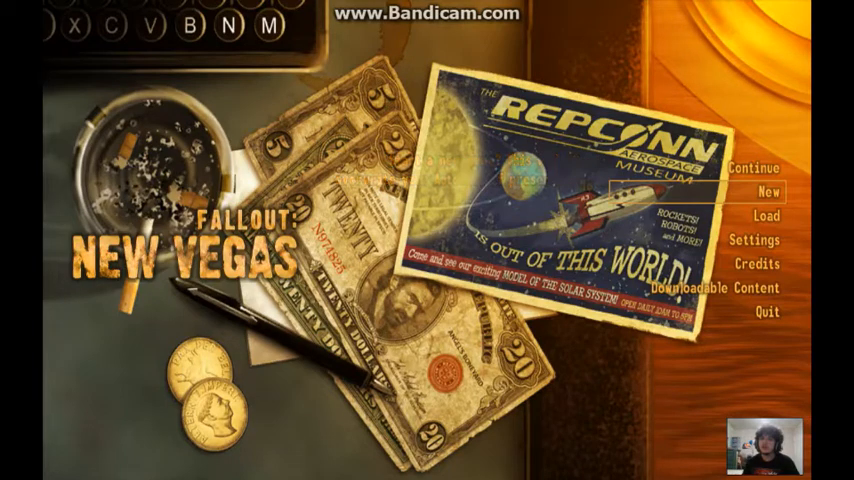
left_click(764, 216)
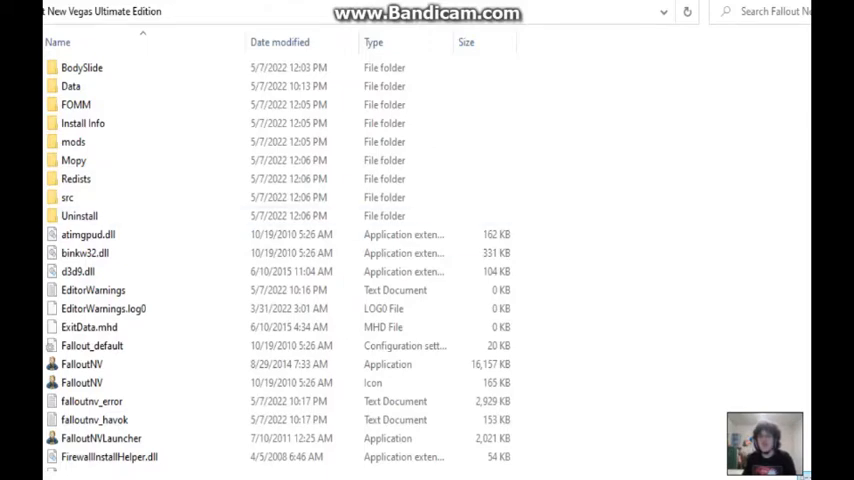
- Run fomm.exe from the FOMM folder and drag Fallout3.esm to a new load-order position
left_click(84, 122)
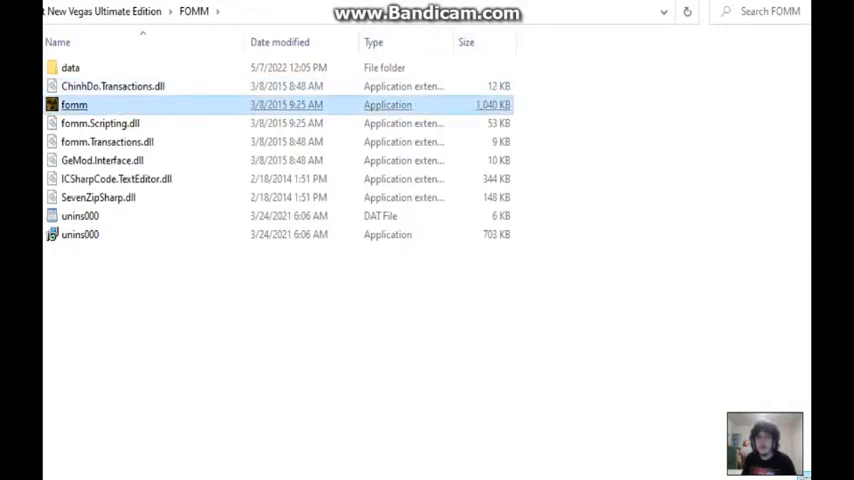
left_click(80, 234)
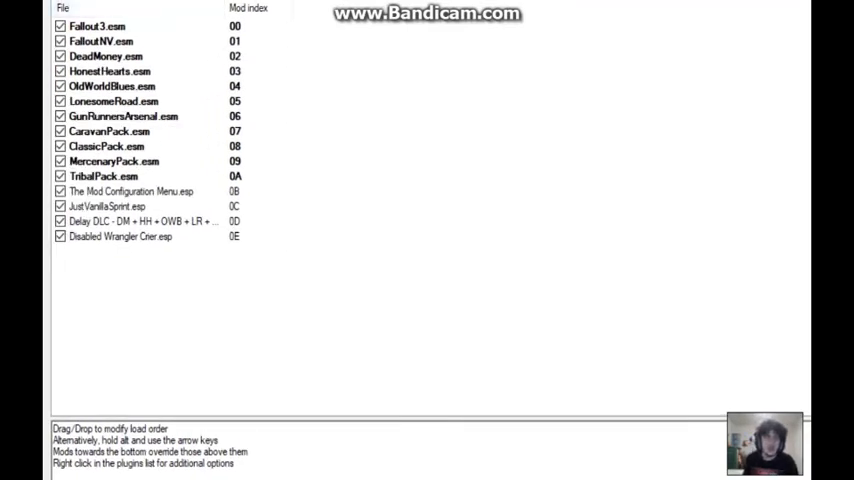
left_click(96, 24)
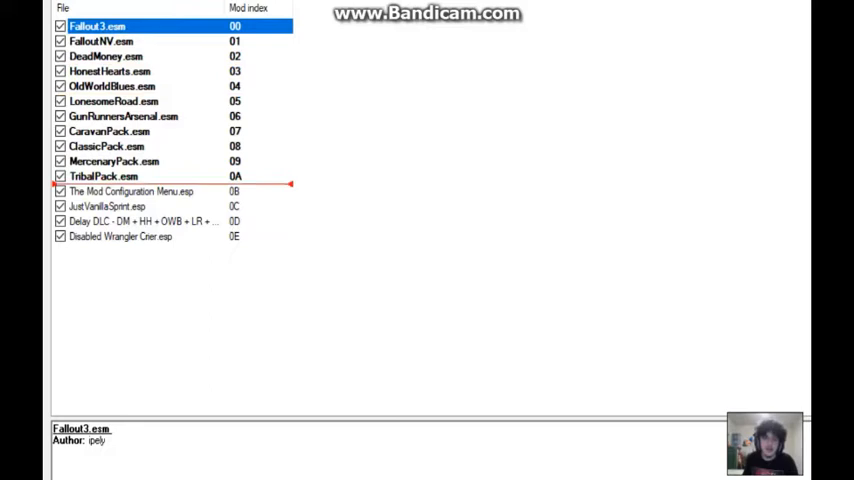
left_click_drag(98, 24, 98, 176)
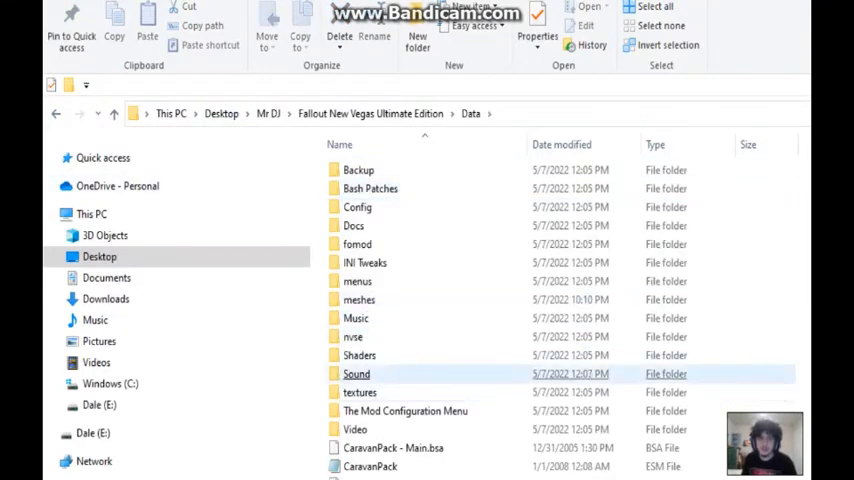
- Navigate from the Data folder into nvse and then its Plugins folder
double_click(352, 336)
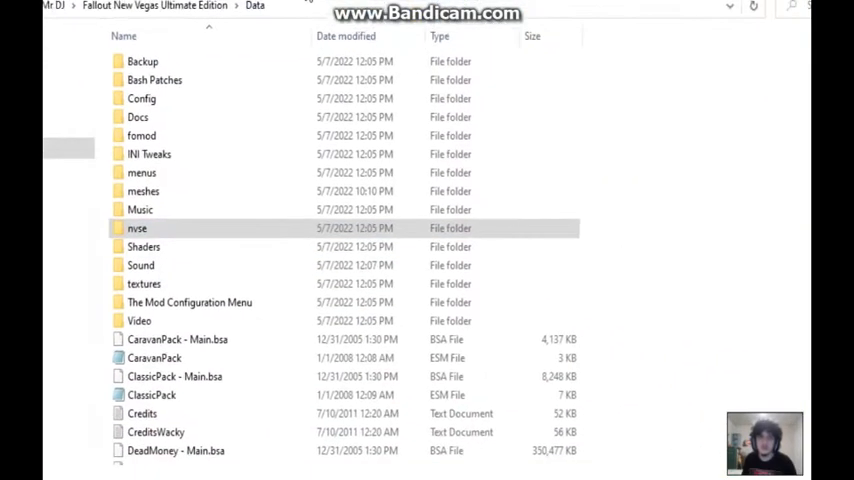
scroll("down", 3)
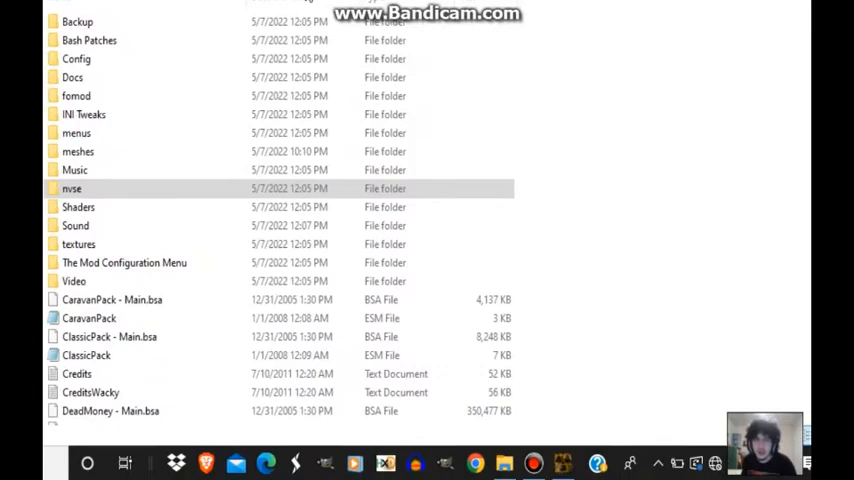
left_click(72, 184)
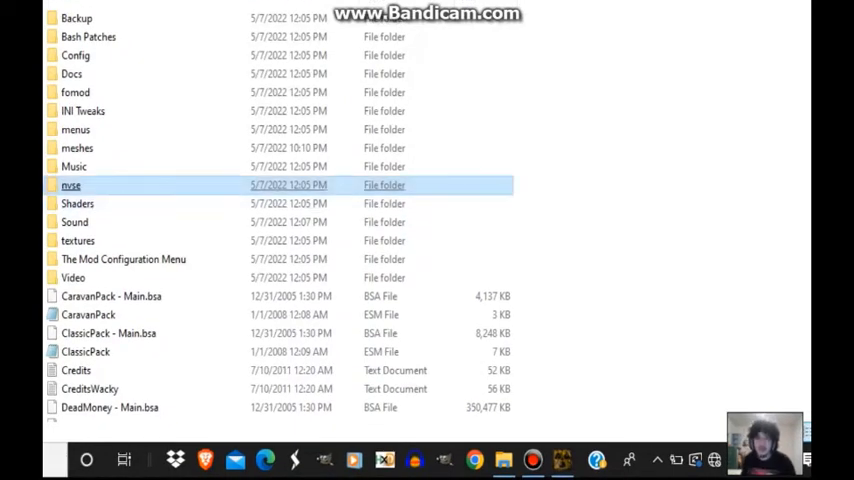
double_click(72, 184)
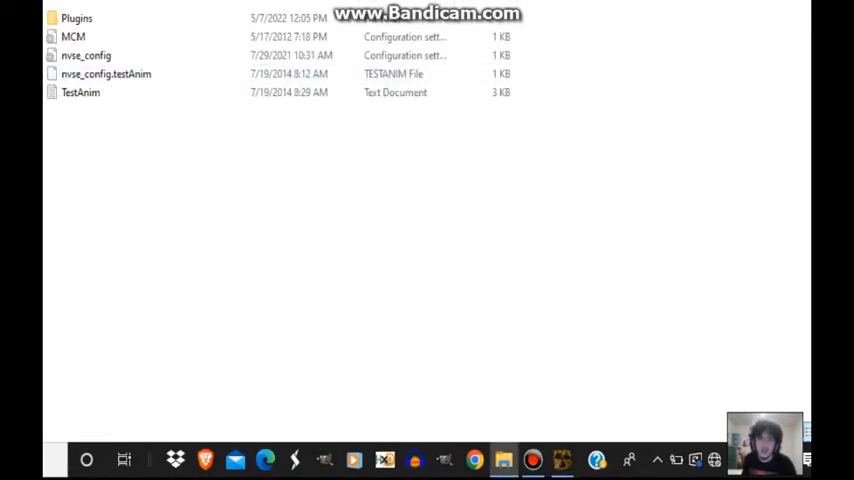
left_click(76, 18)
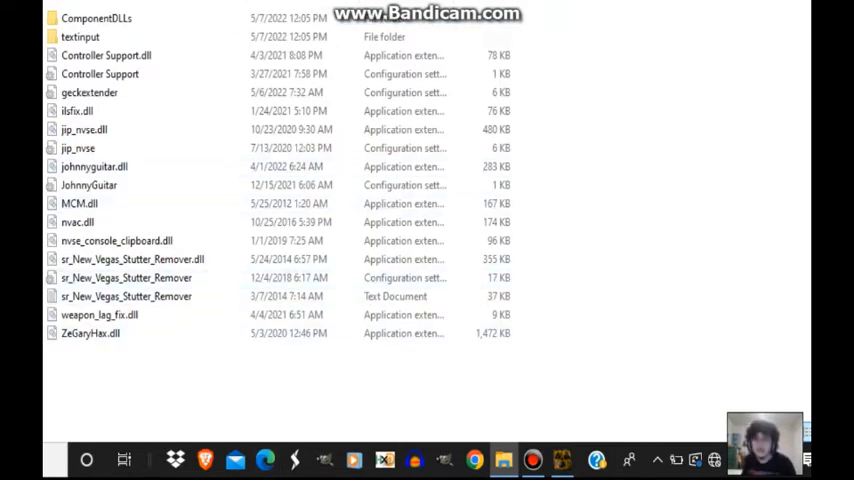
- Review the installed NVSE plugins: testinput, jip_nvse.dll, the fix DLLs and ComponentDLLs
left_click(80, 36)
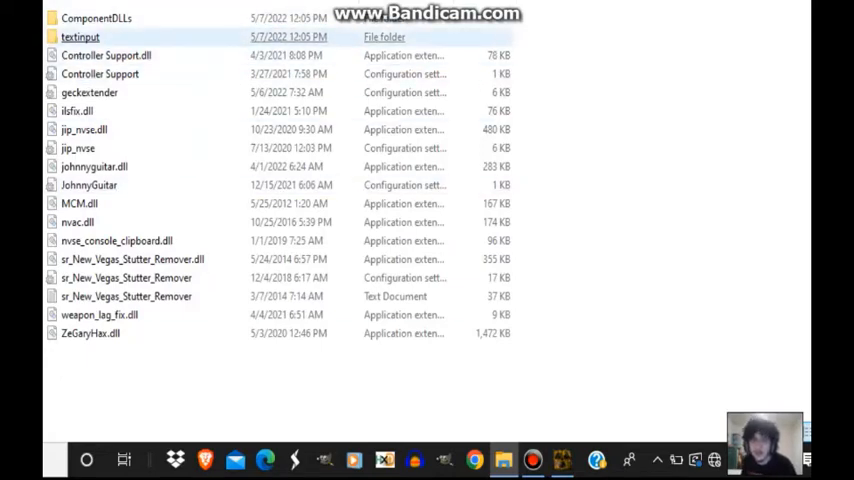
left_click(84, 128)
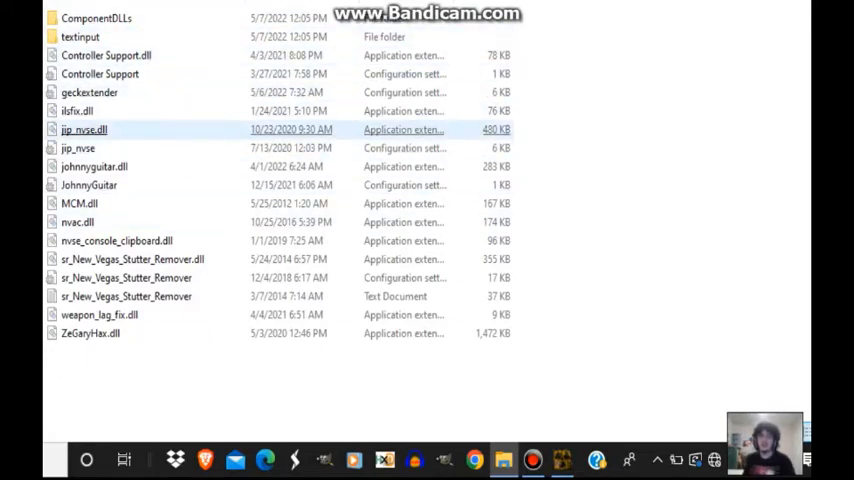
left_click(76, 112)
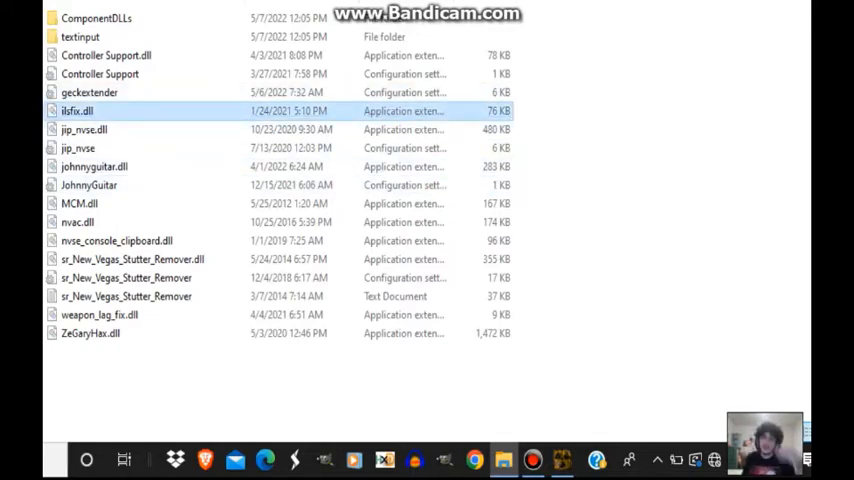
left_click(96, 18)
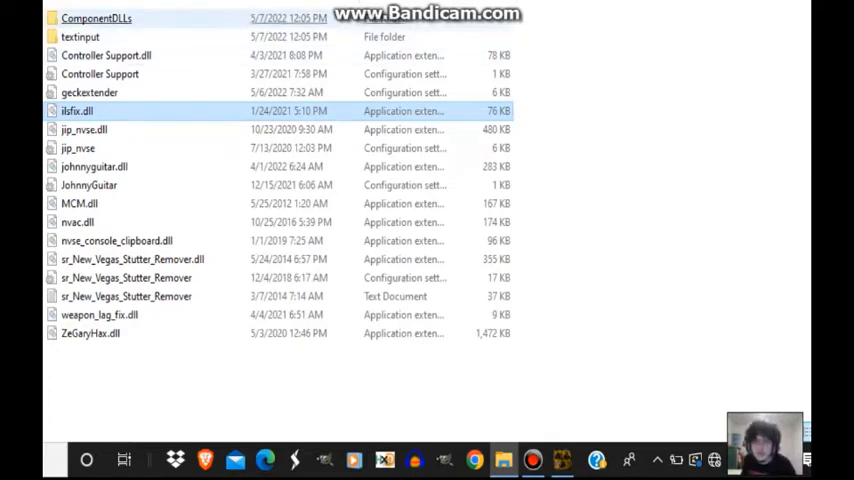
left_click(96, 18)
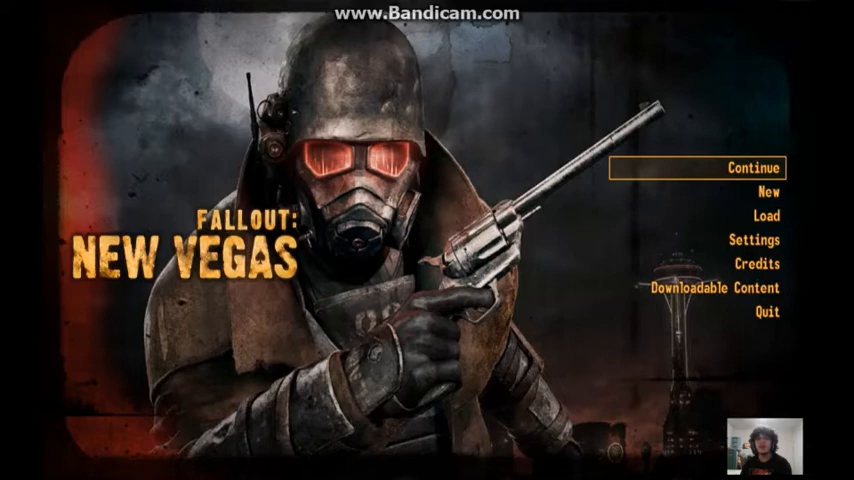
- Decline the new-game overwrite prompt and load the #0001 Goodsprings save instead
left_click(768, 192)
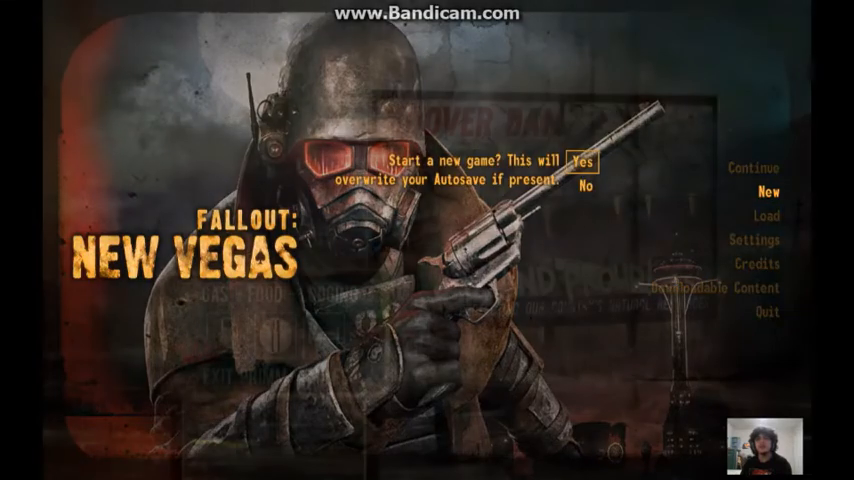
left_click(580, 160)
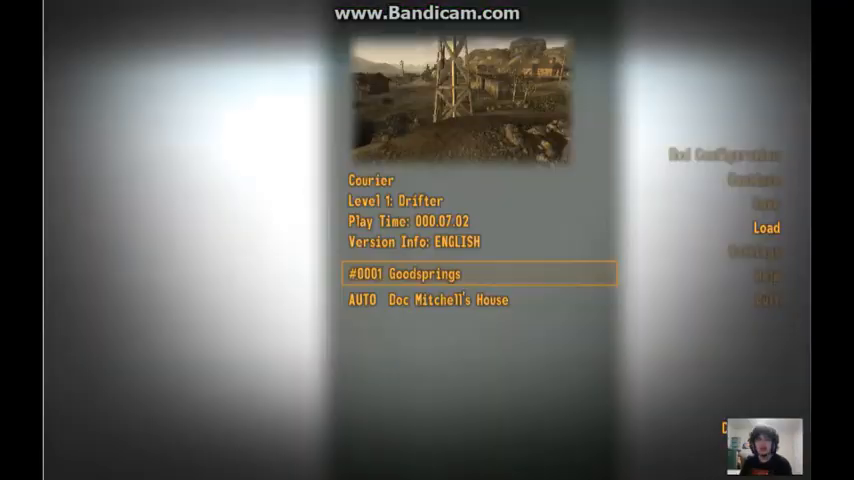
left_click(766, 228)
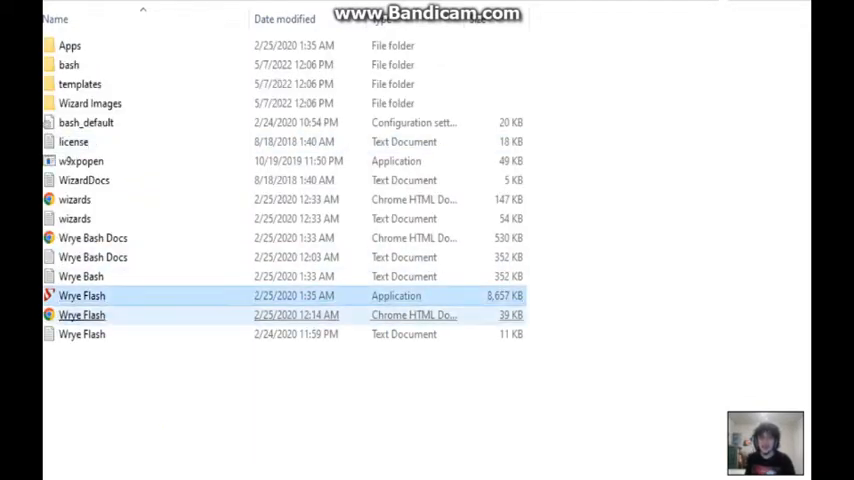
- Launch the Wrye Flash application from its installation folder
double_click(80, 296)
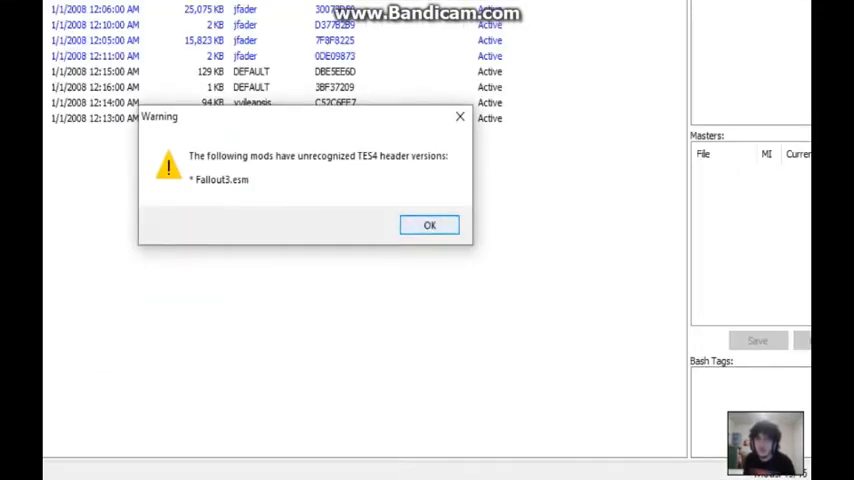
- Dismiss the header warning and add FalloutNV.esm as a master of Fallout3.esm via Add Master
left_click(428, 224)
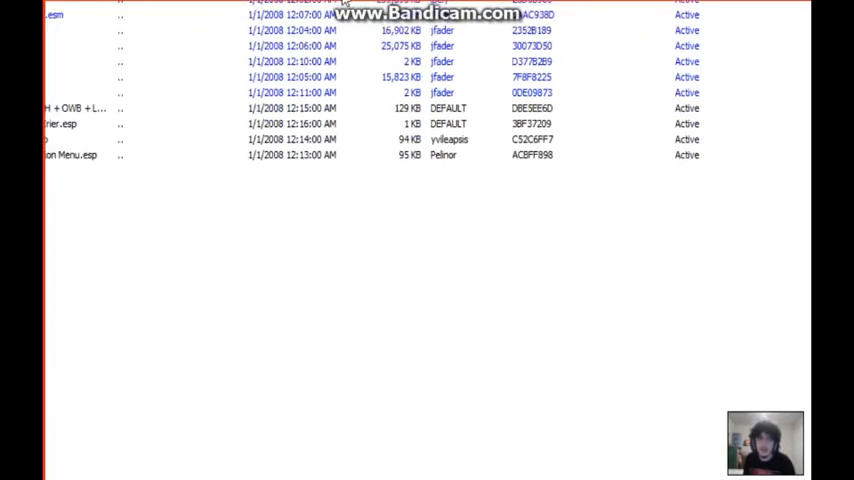
scroll("up", 3)
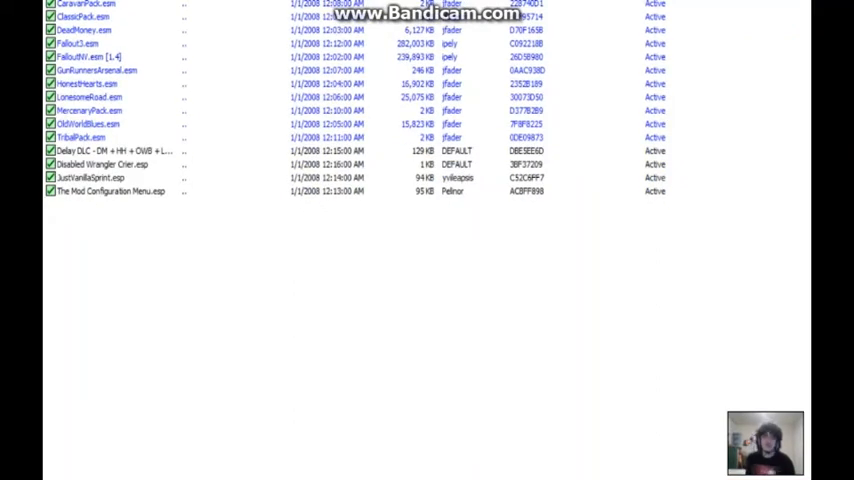
right_click(90, 44)
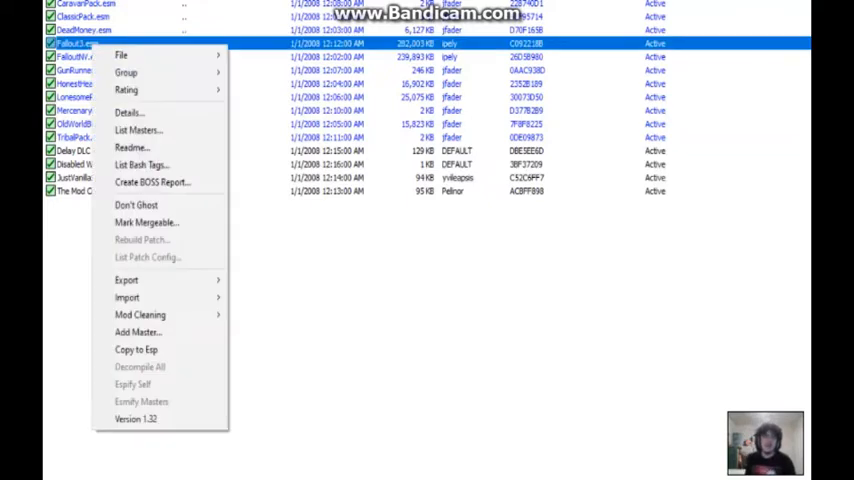
mouse_move(128, 332)
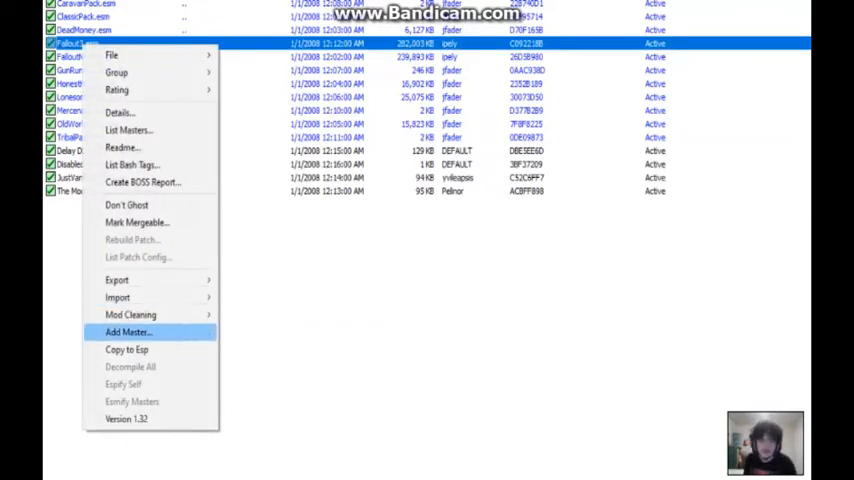
left_click(128, 332)
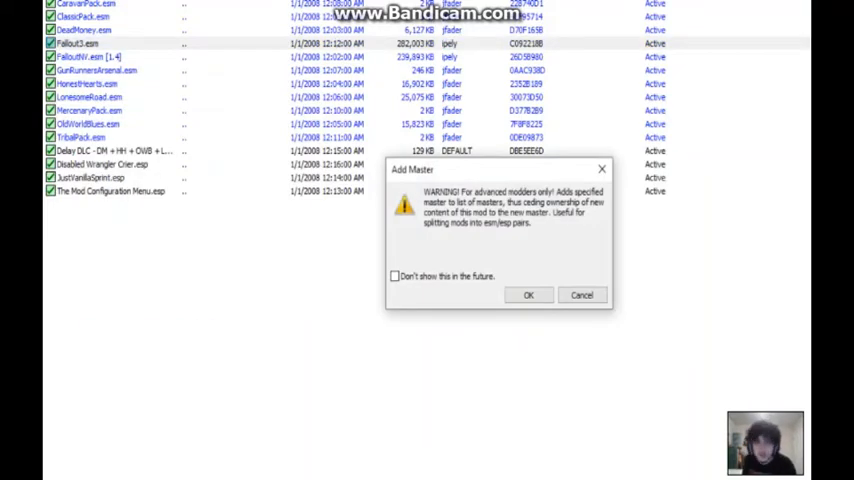
left_click(528, 294)
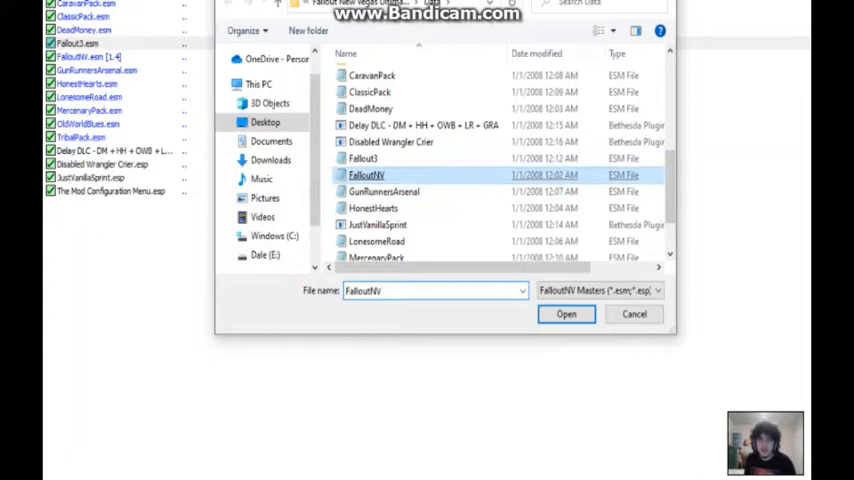
left_click(566, 314)
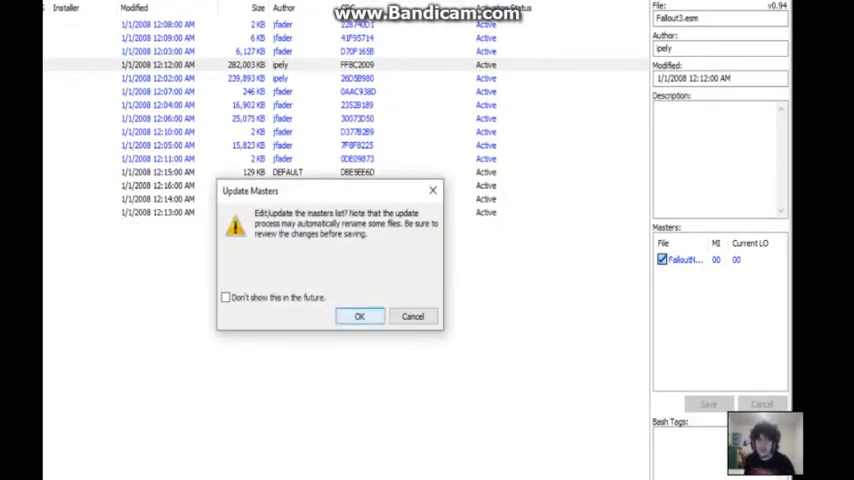
left_click(360, 316)
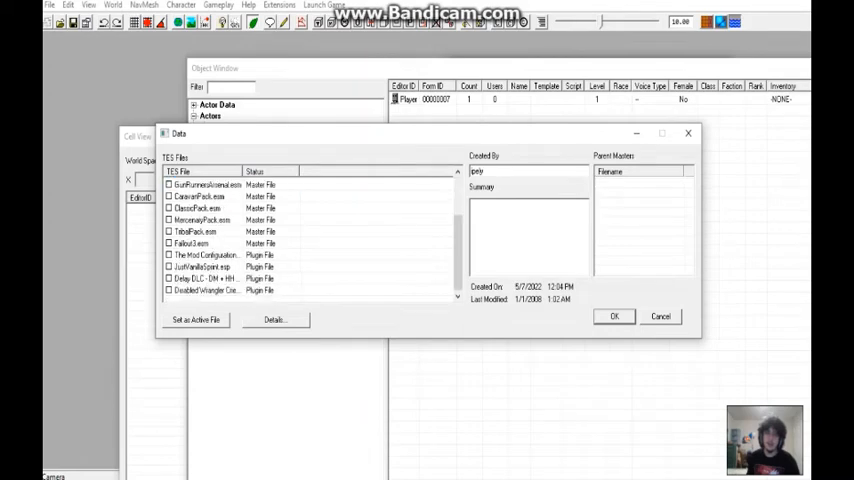
- Check Fallout3.esm in the GECK Data window, confirm FalloutNV.esm as its parent master, and load
left_click(190, 244)
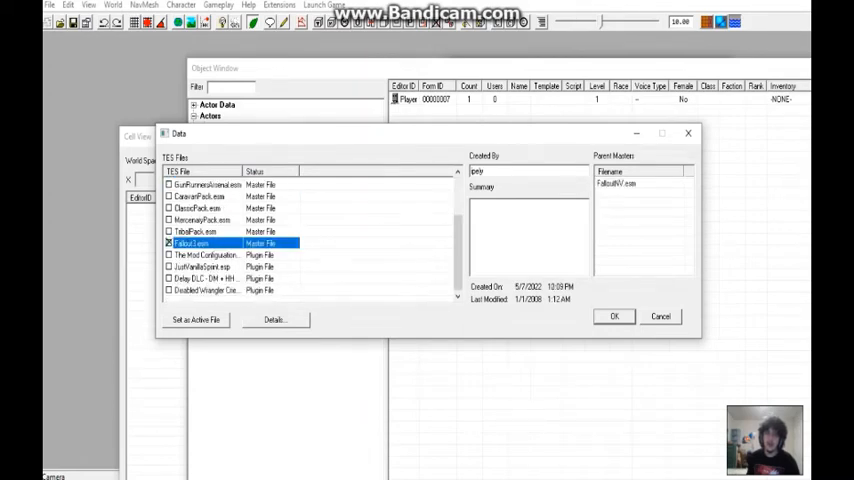
left_click(190, 244)
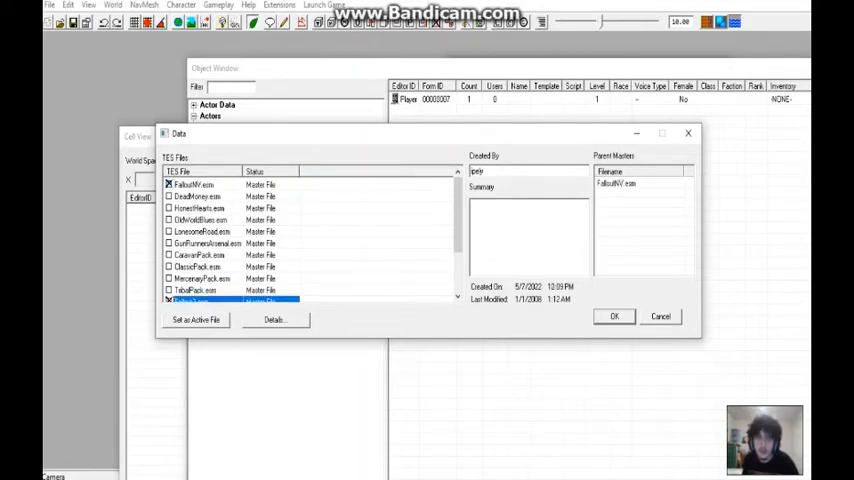
left_click(196, 184)
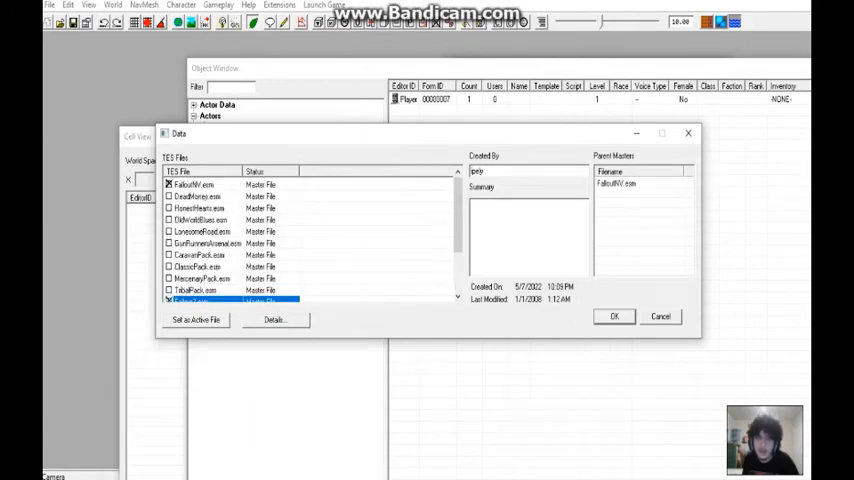
scroll("down", 3)
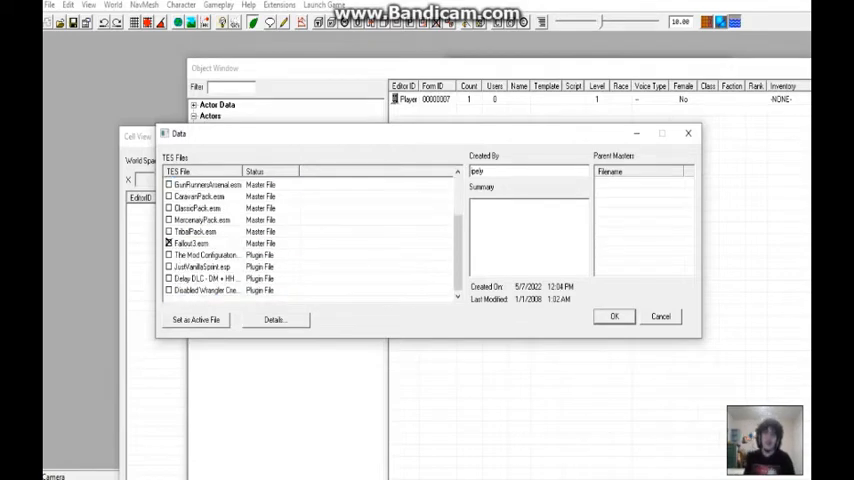
left_click(200, 244)
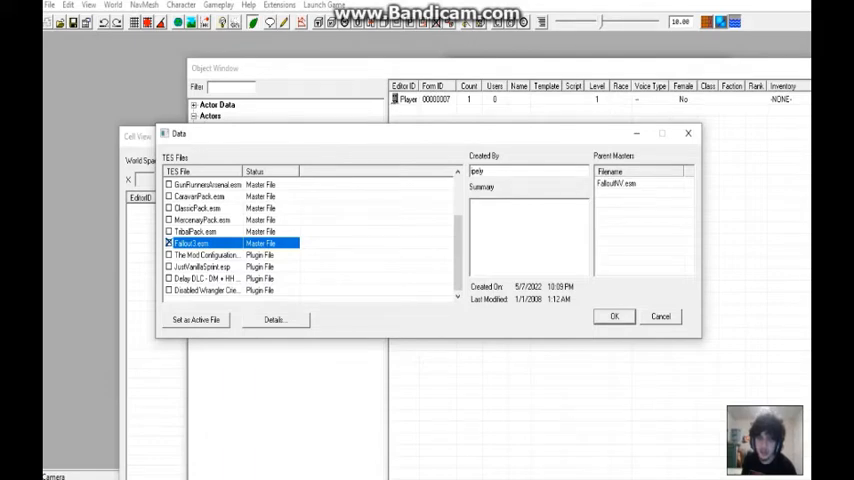
left_click(614, 316)
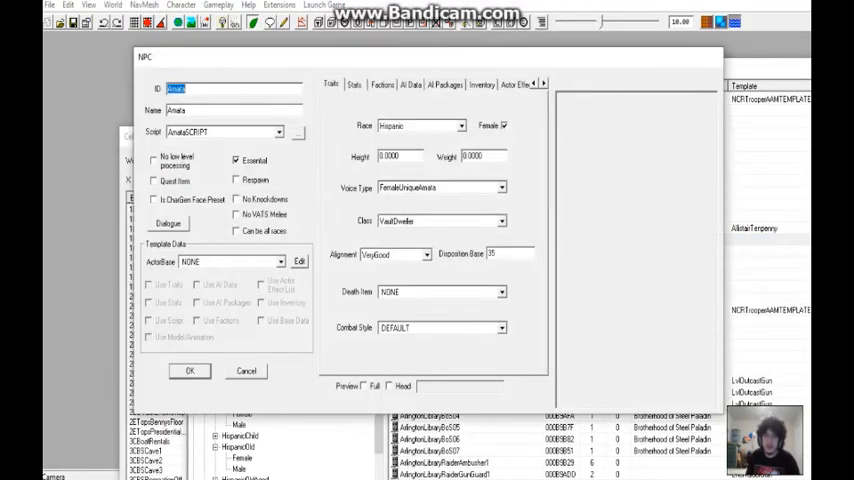
- Close the NPC record and browse the vault jumpsuit and armored vault suit outfit categories
left_click(388, 386)
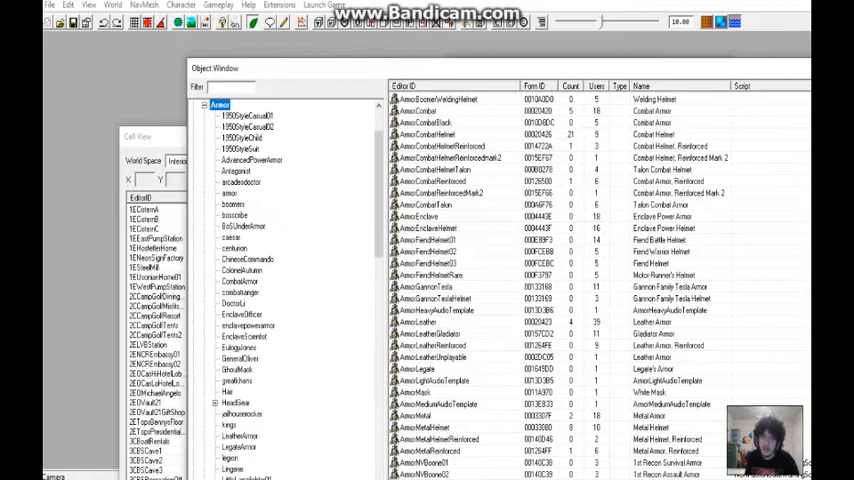
scroll("down", 3)
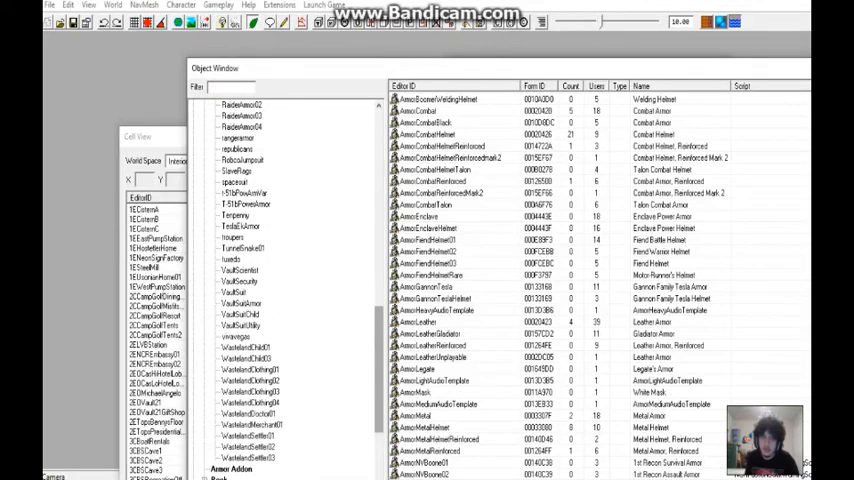
left_click(232, 292)
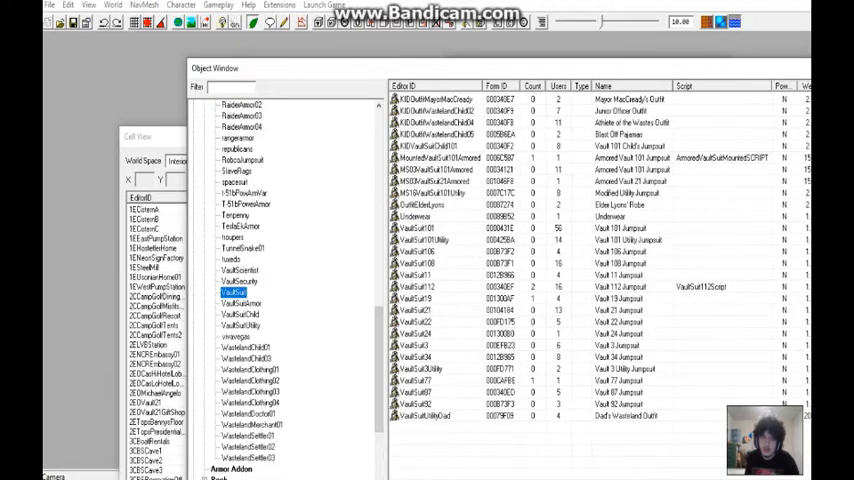
left_click(420, 228)
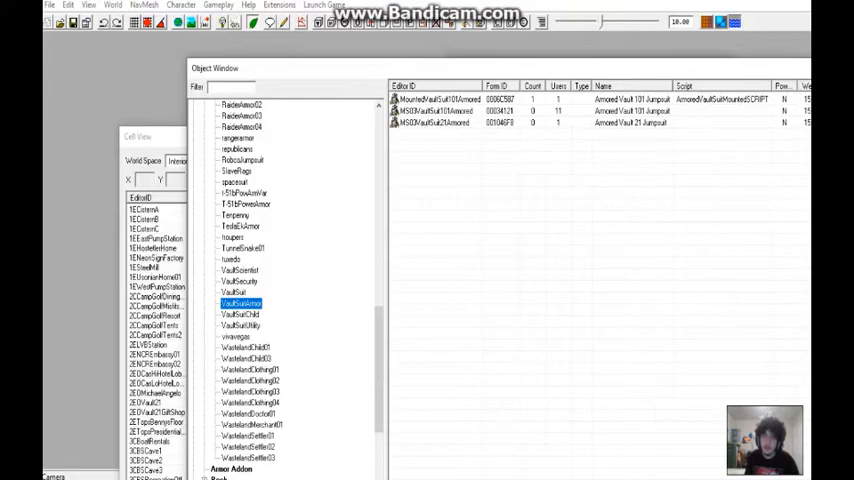
double_click(432, 98)
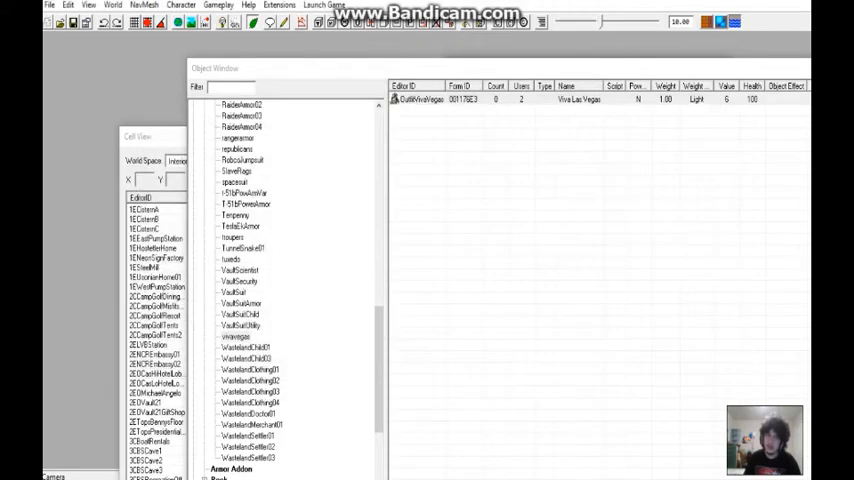
- Browse the wasteland doctor and merc outfits and open a Vault security armor record
left_click(248, 412)
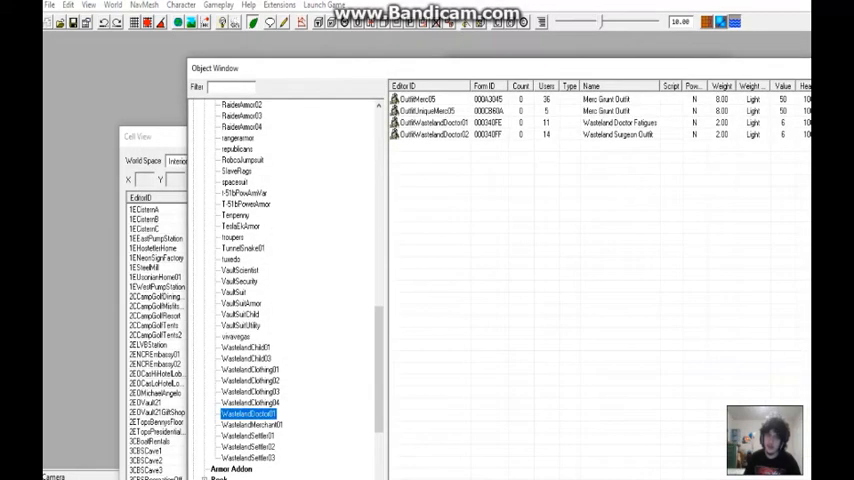
left_click(240, 304)
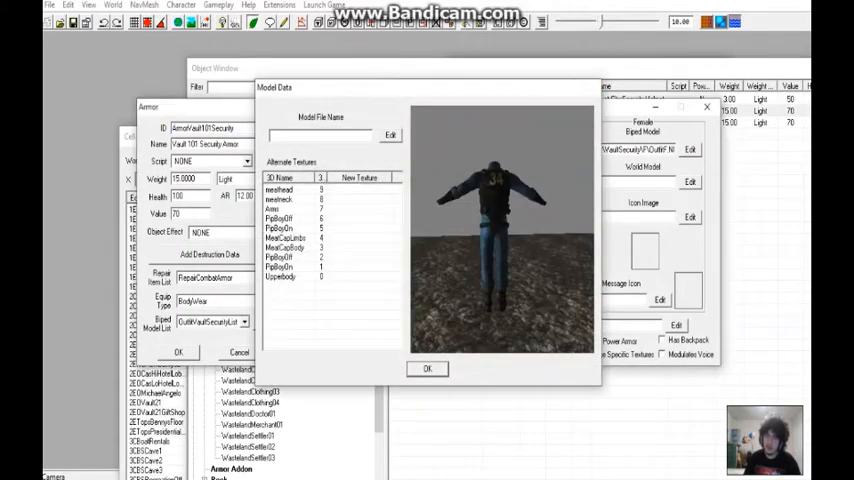
- Close the Vault 101 security armor record, then view and close the Tunnel Snake Outfit record
left_click(428, 368)
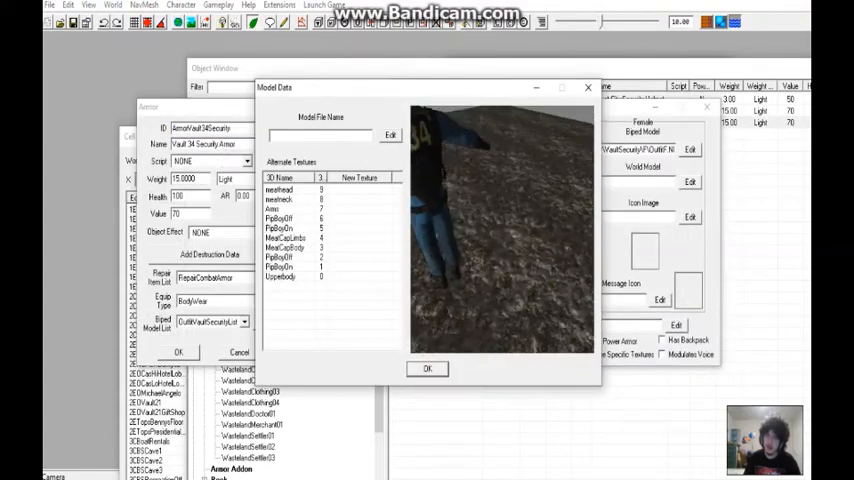
left_click(426, 368)
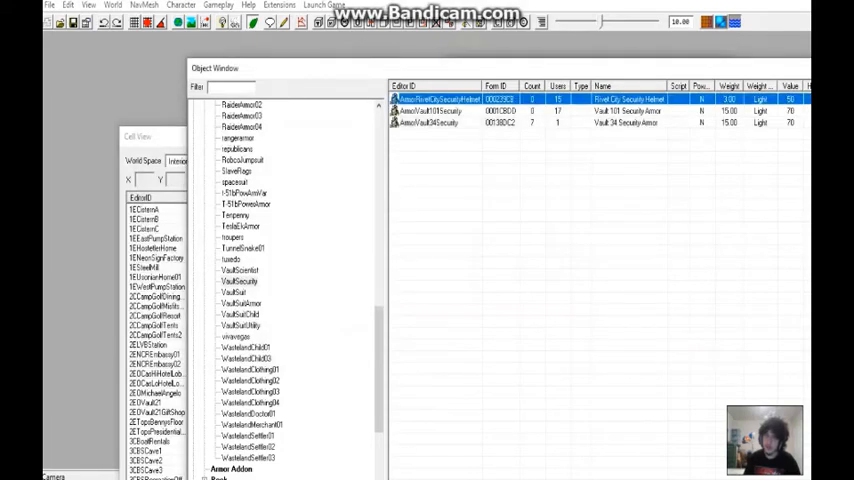
double_click(430, 98)
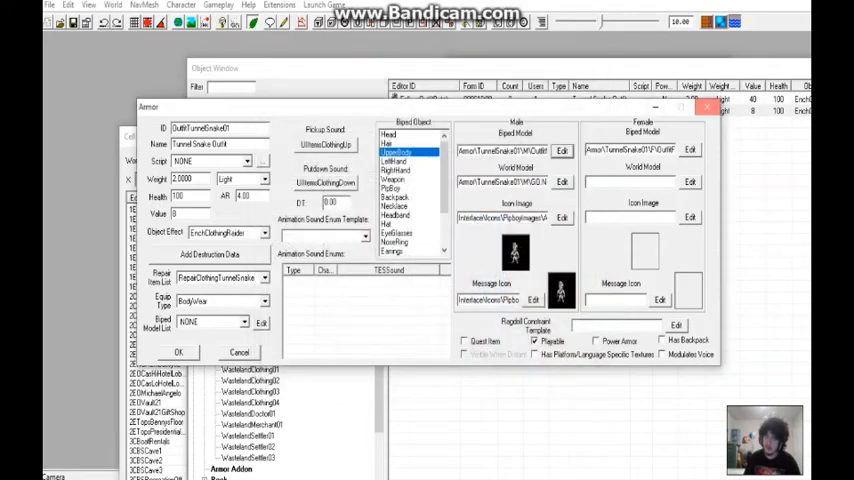
left_click(178, 352)
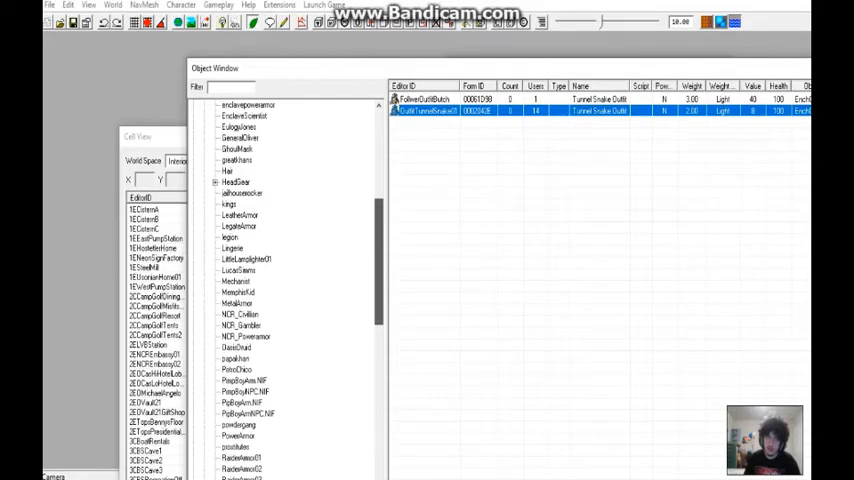
- View and close the Kings Outfit record, then scroll the tree to the Enclave armor category
left_click(228, 204)
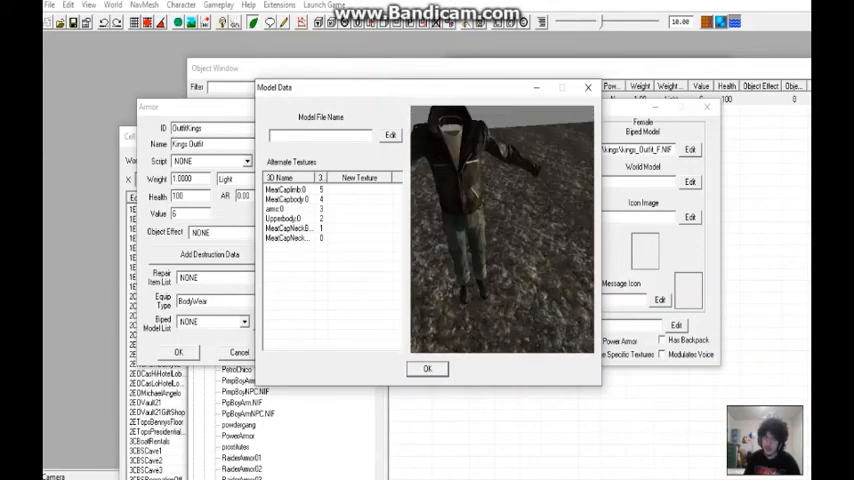
left_click(290, 218)
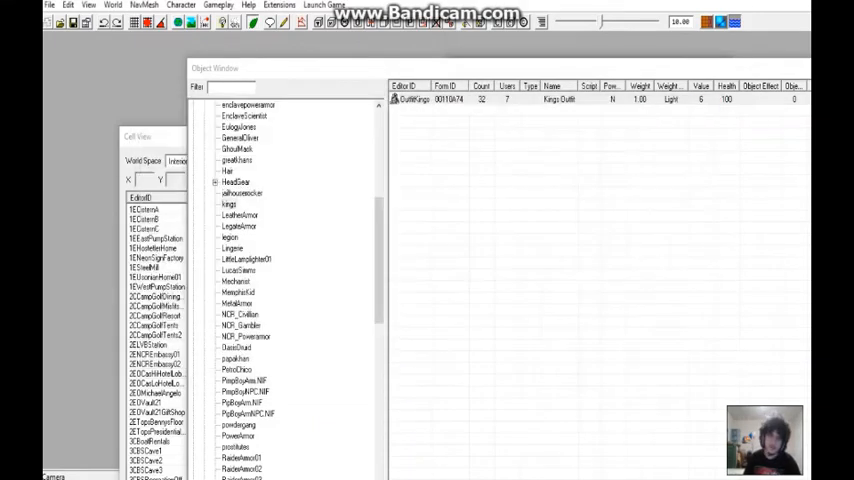
scroll("down", 3)
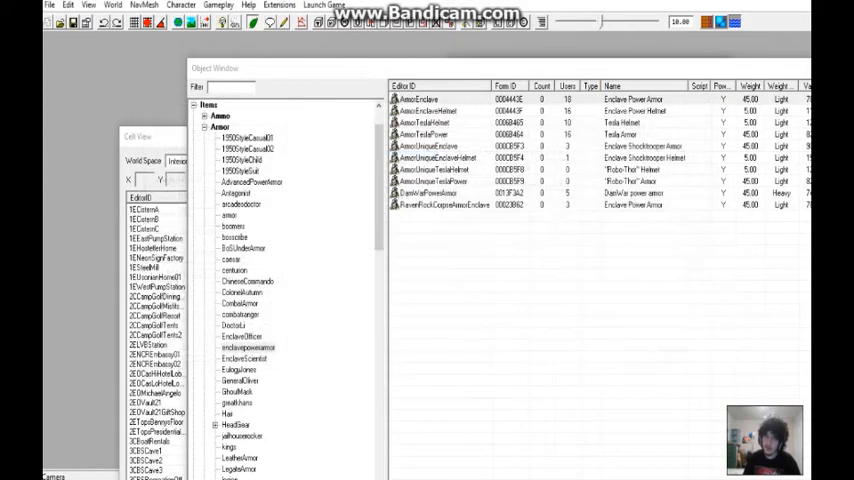
- Open the ArmorUniqueEnclaveHelmet record to show its Model Data preview
double_click(430, 98)
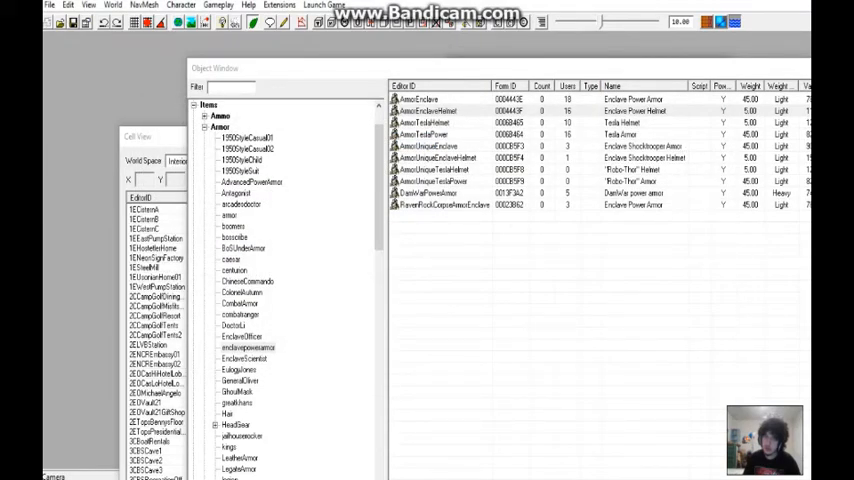
double_click(436, 156)
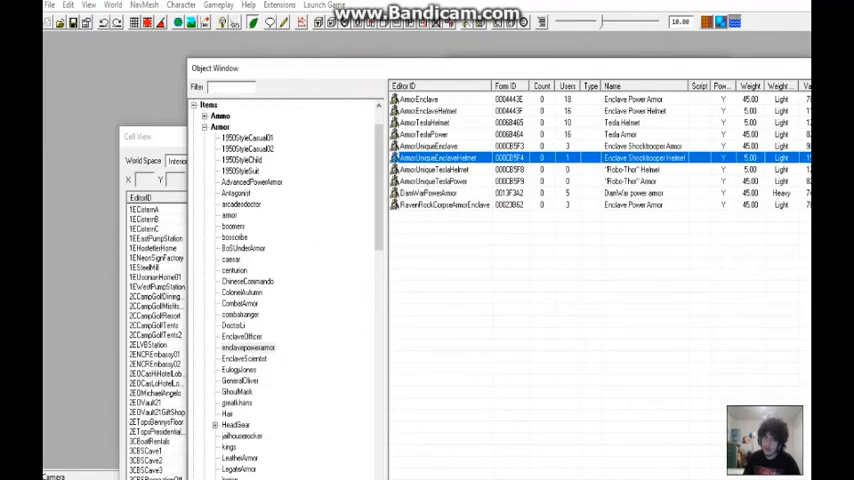
double_click(436, 156)
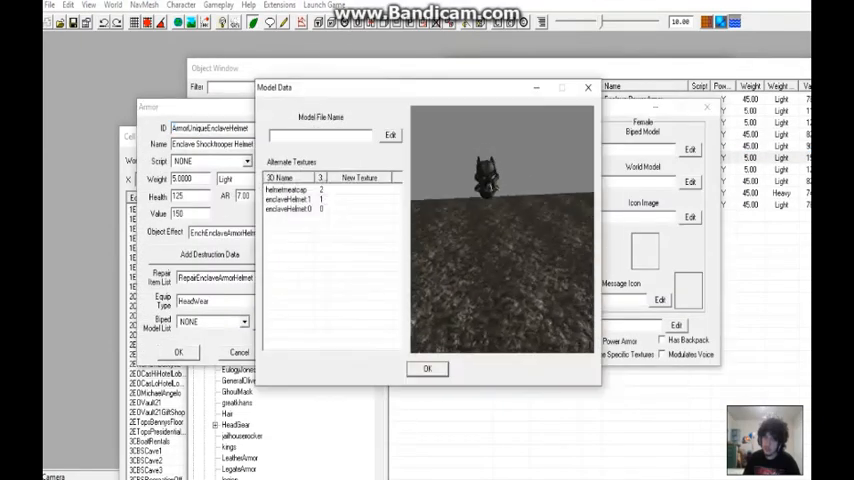